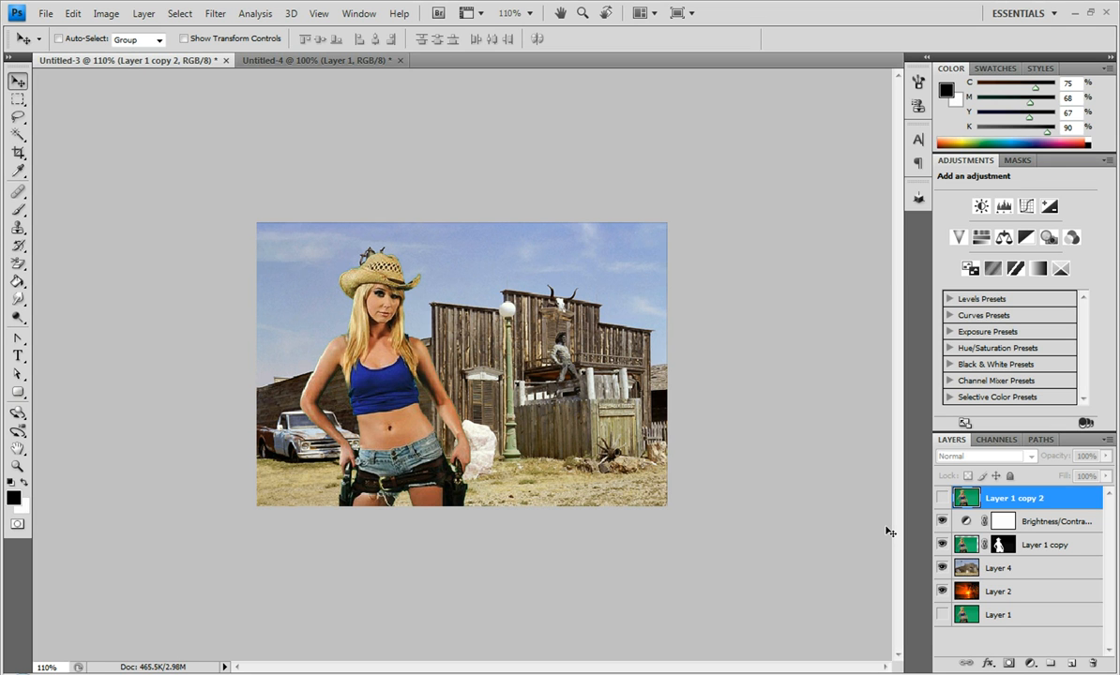
{"action": "mouse_move", "coordinate": [875, 507]}
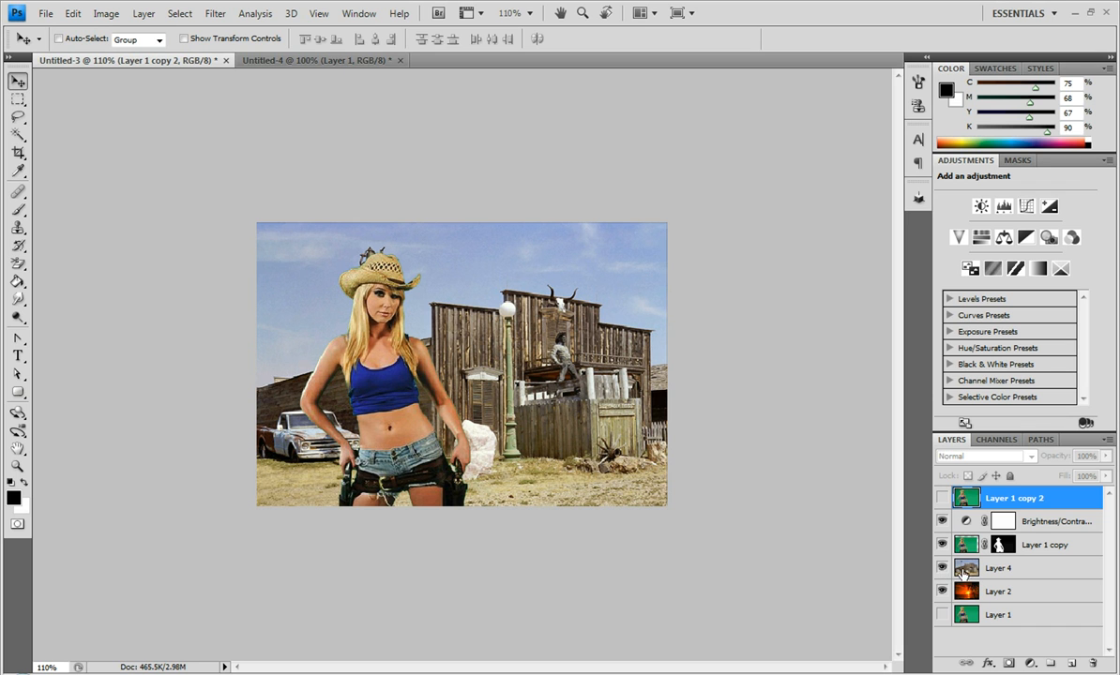
- Delete every layer except 'Layer 1 copy 2' and turn on its visibility
{"action": "left_click", "coordinate": [944, 569]}
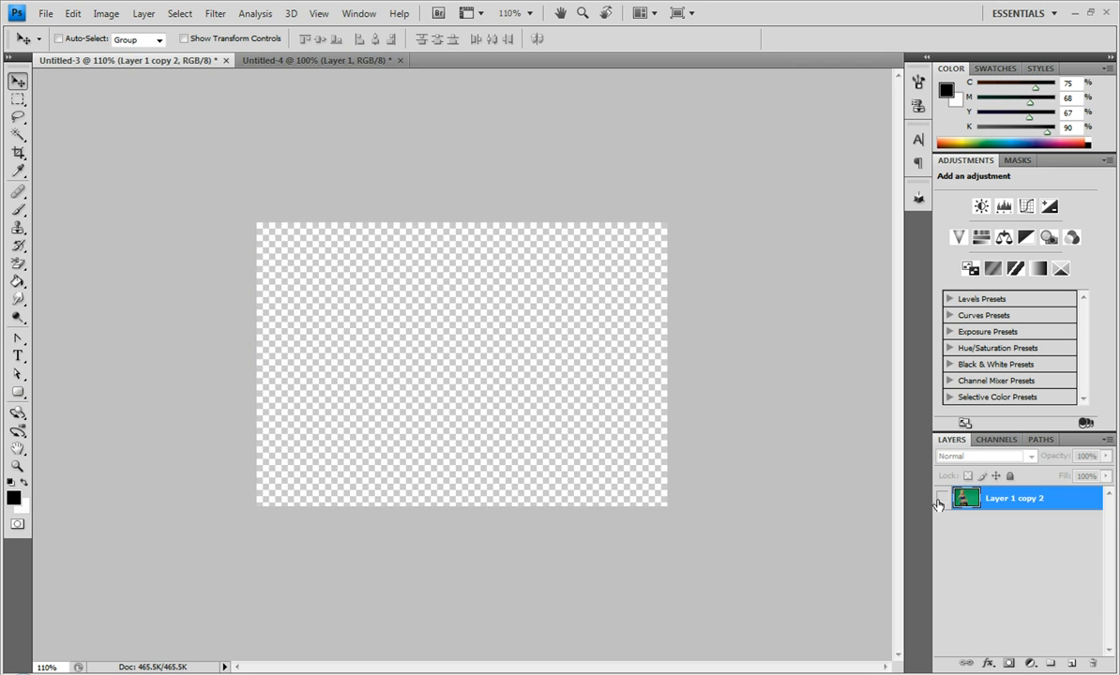
{"action": "left_click", "coordinate": [940, 498]}
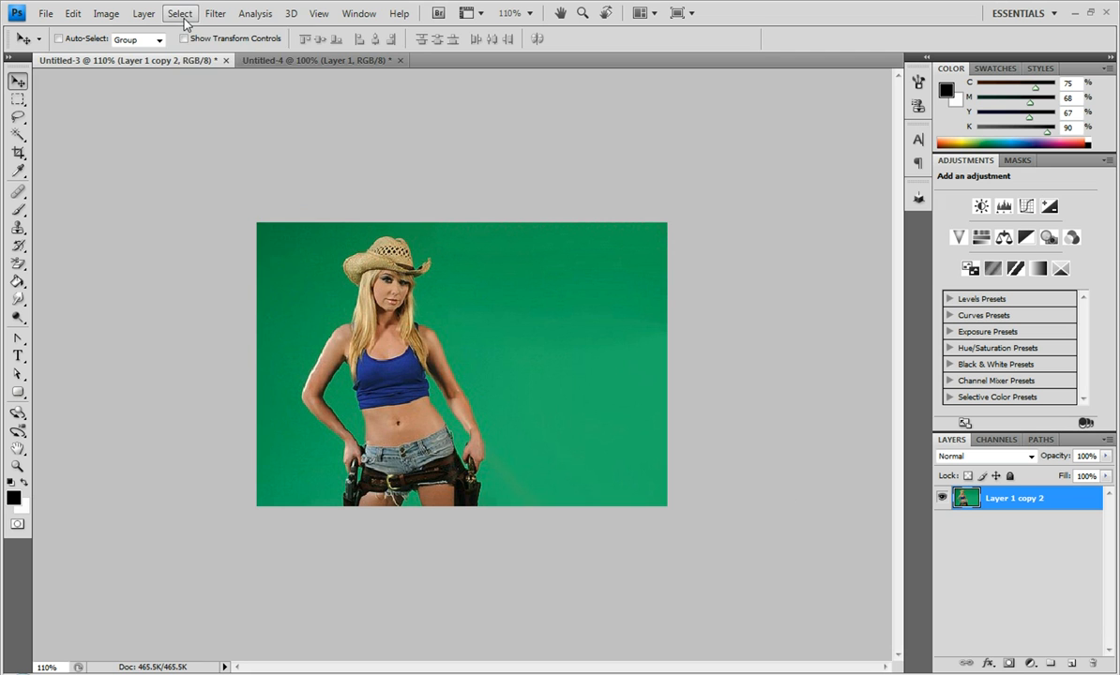
- Select the cowgirl with an inverted Color Range on the green, fuzziness 172
{"action": "left_click", "coordinate": [176, 15]}
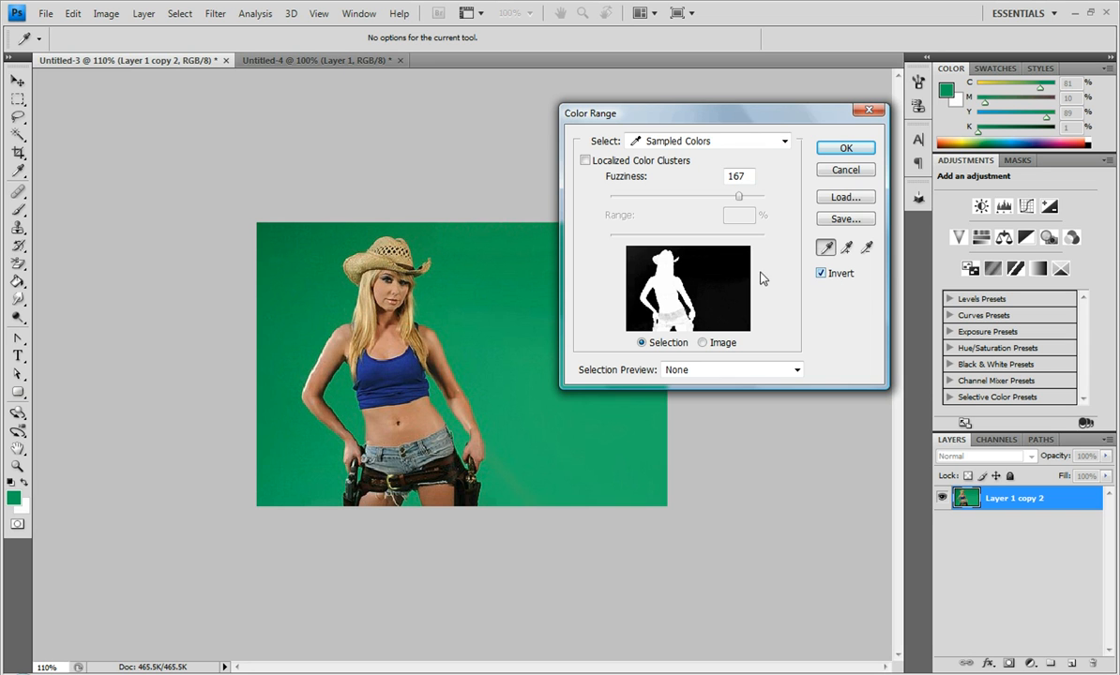
{"action": "mouse_move", "coordinate": [677, 201]}
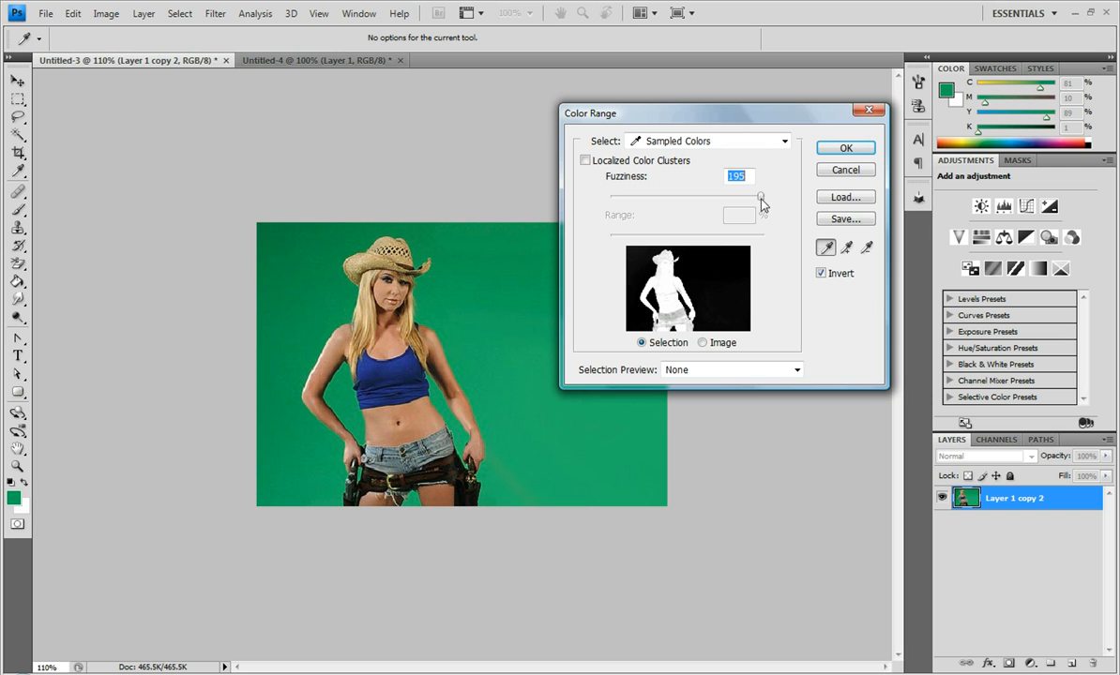
{"action": "left_click_drag", "start_coordinate": [759, 195], "coordinate": [742, 195]}
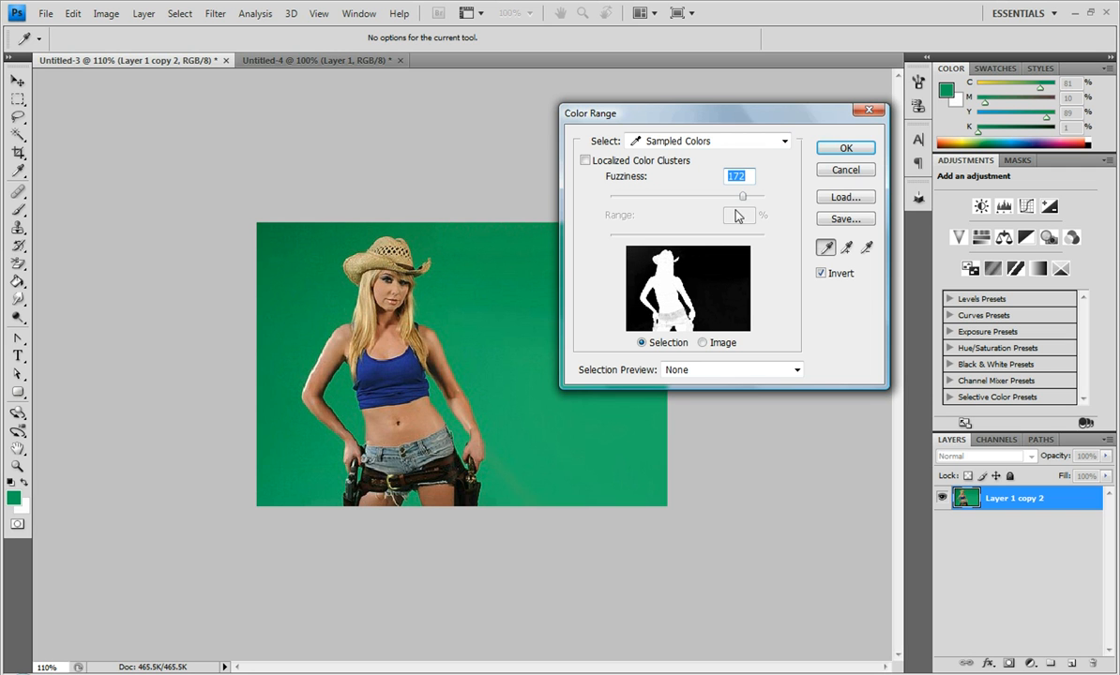
{"action": "mouse_move", "coordinate": [698, 305]}
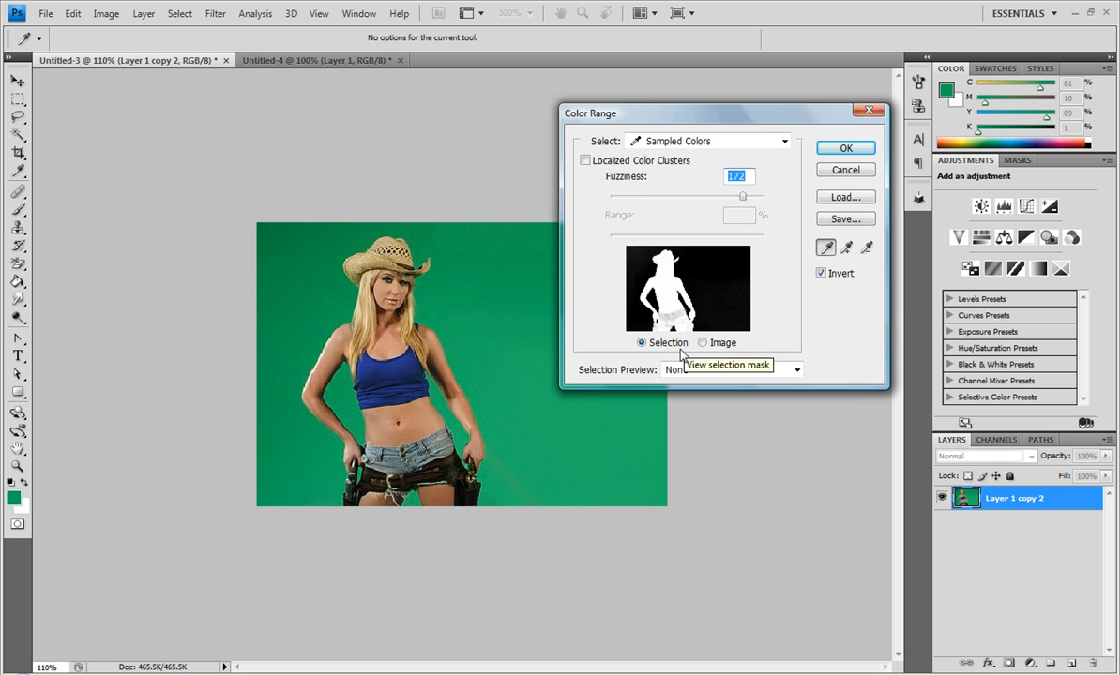
{"action": "mouse_move", "coordinate": [845, 149]}
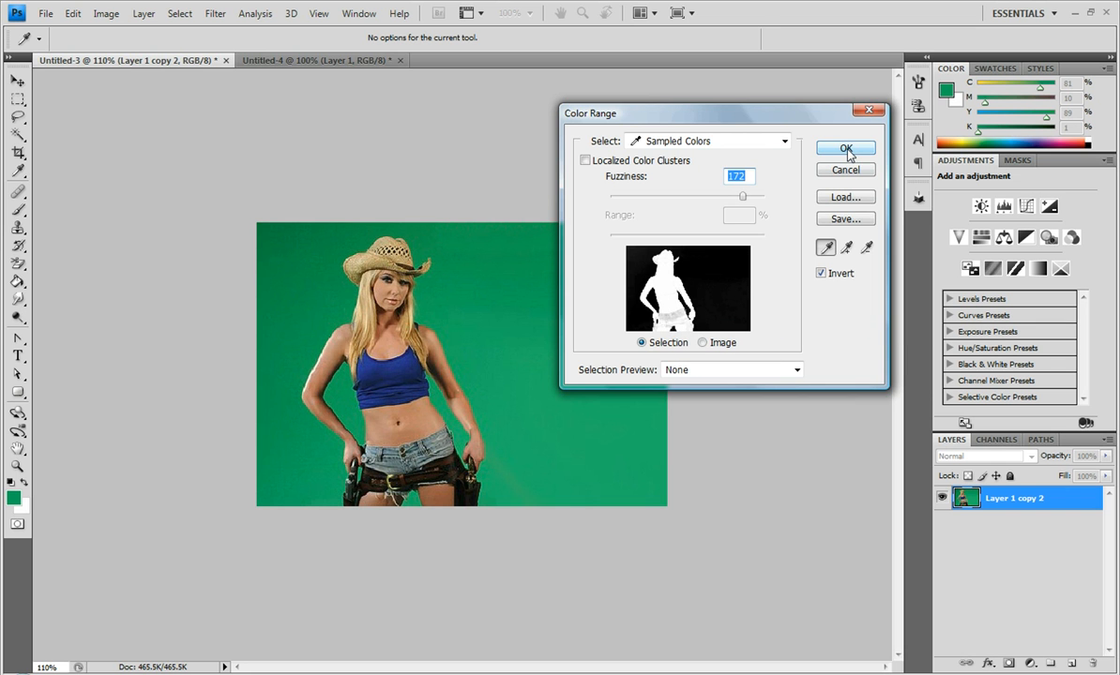
{"action": "left_click", "coordinate": [845, 148]}
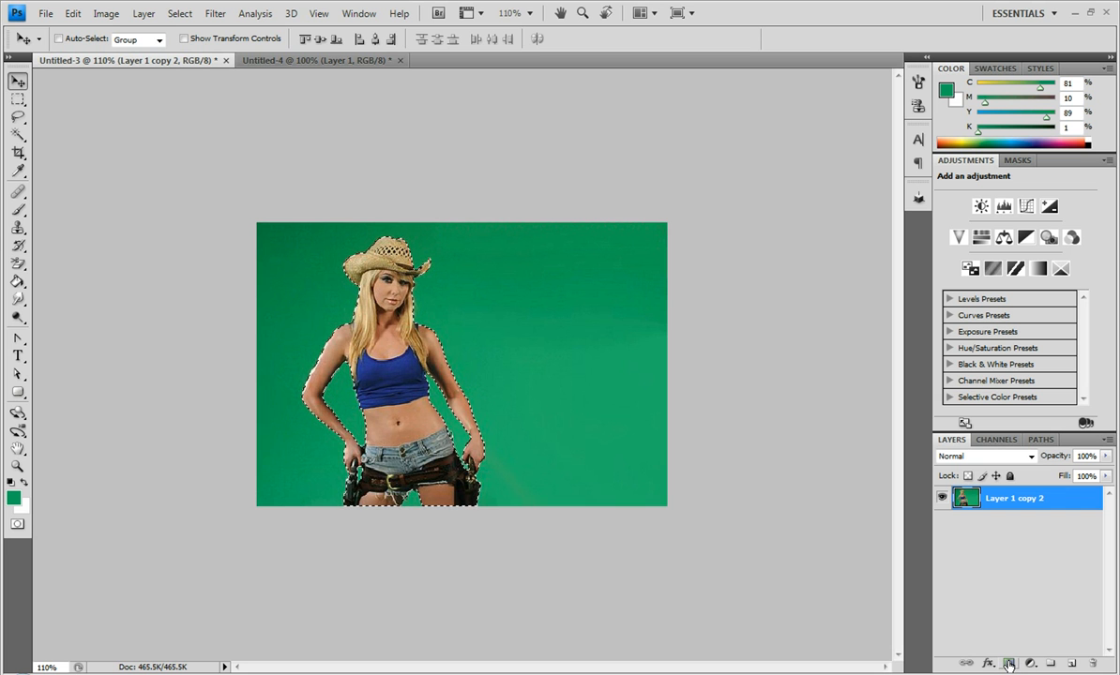
- Add a layer mask from the selection to hide the green backdrop
{"action": "left_click", "coordinate": [988, 669]}
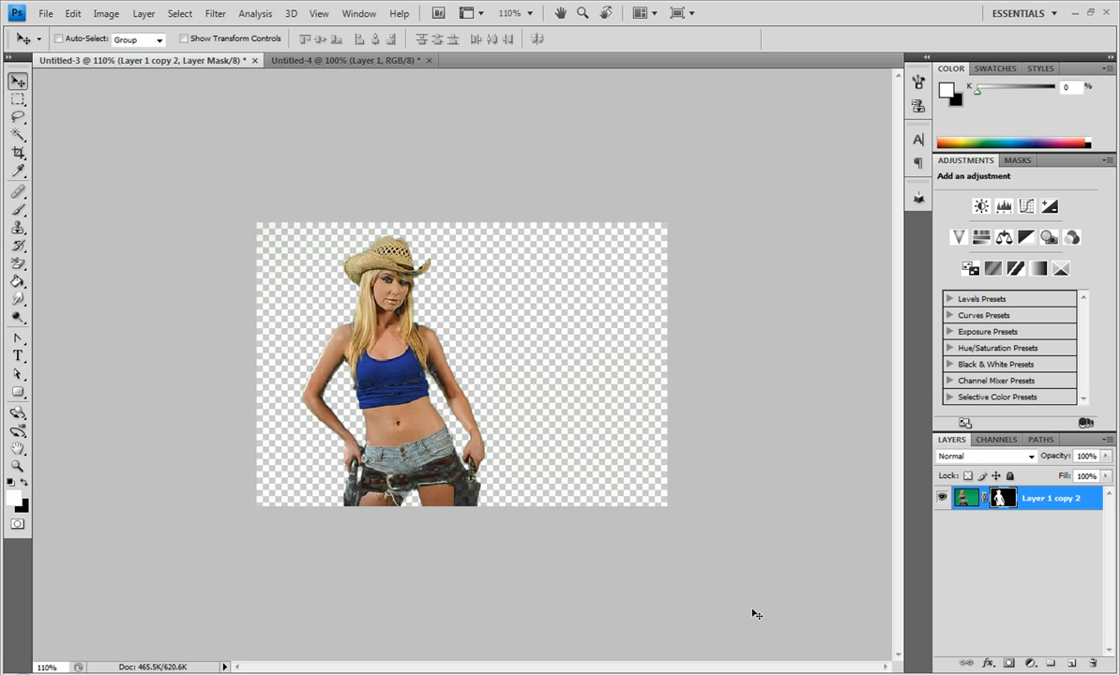
{"action": "mouse_move", "coordinate": [414, 509]}
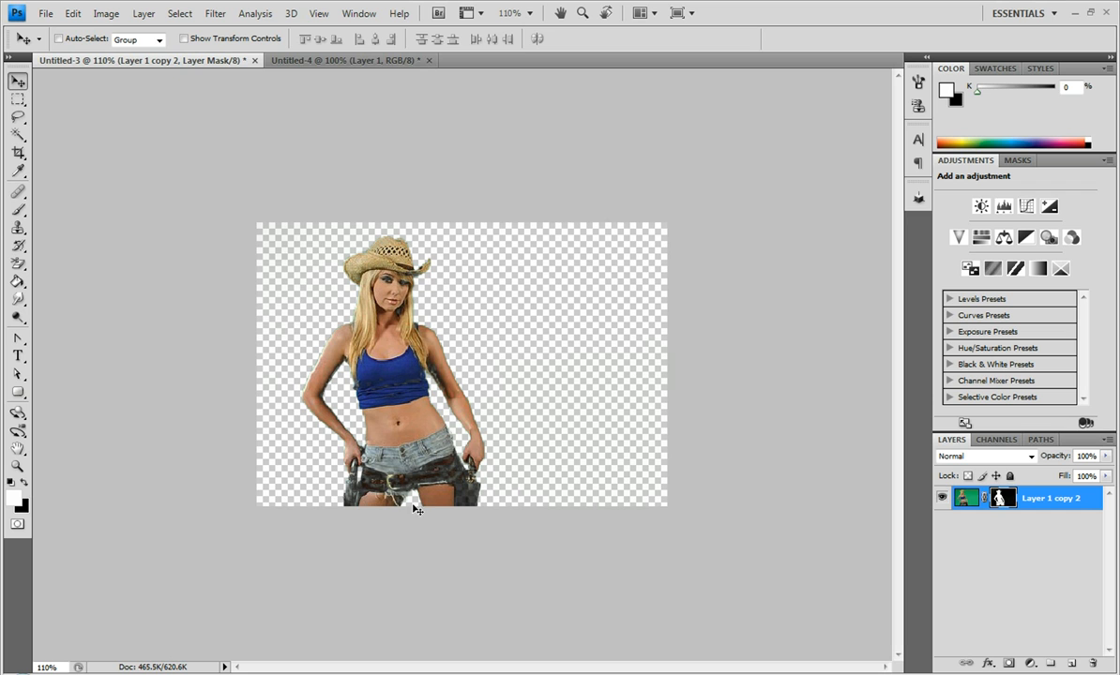
{"action": "mouse_move", "coordinate": [405, 406]}
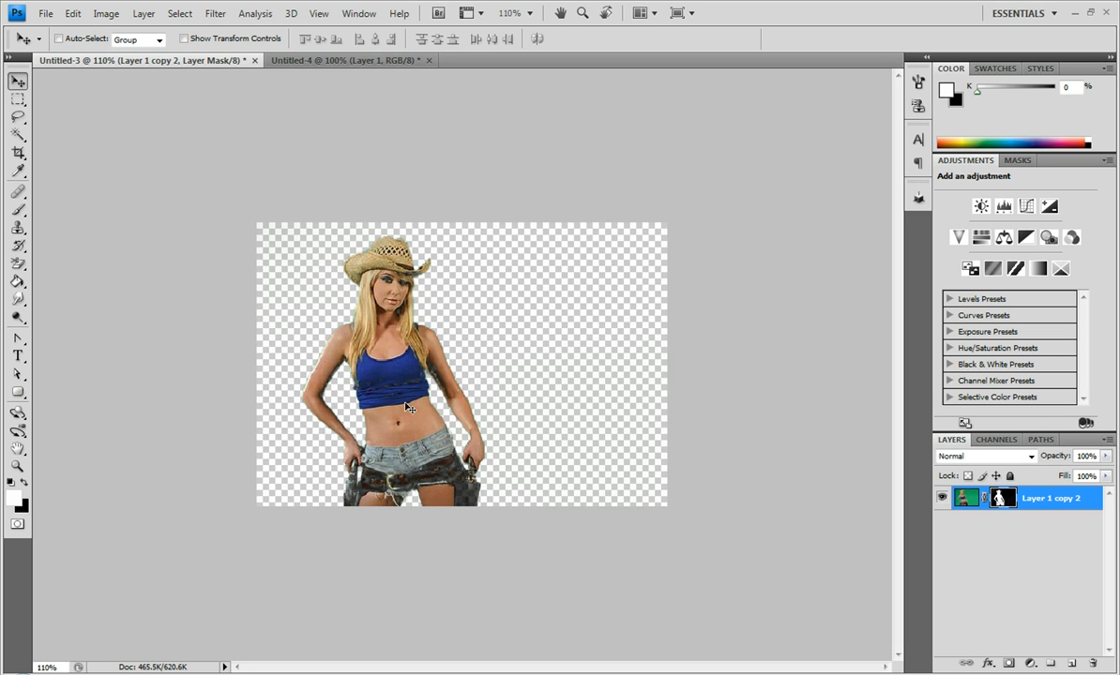
{"action": "mouse_move", "coordinate": [1024, 569]}
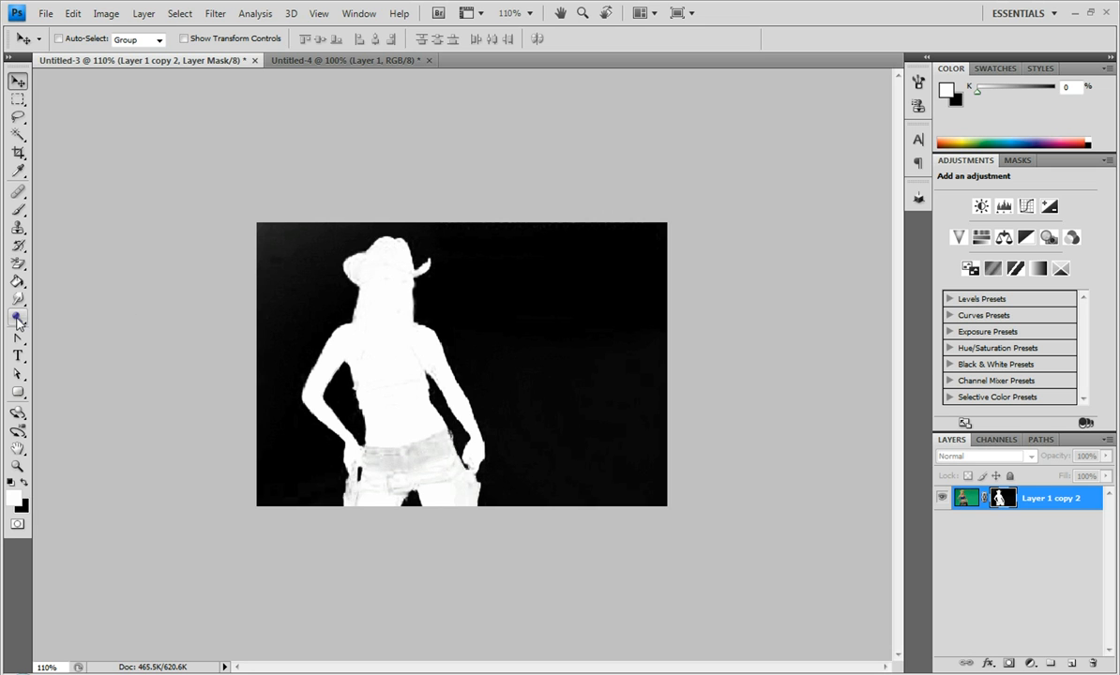
- Dodge the mask's grey patches to white with Highlights range at 47% exposure
{"action": "left_click", "coordinate": [17, 316]}
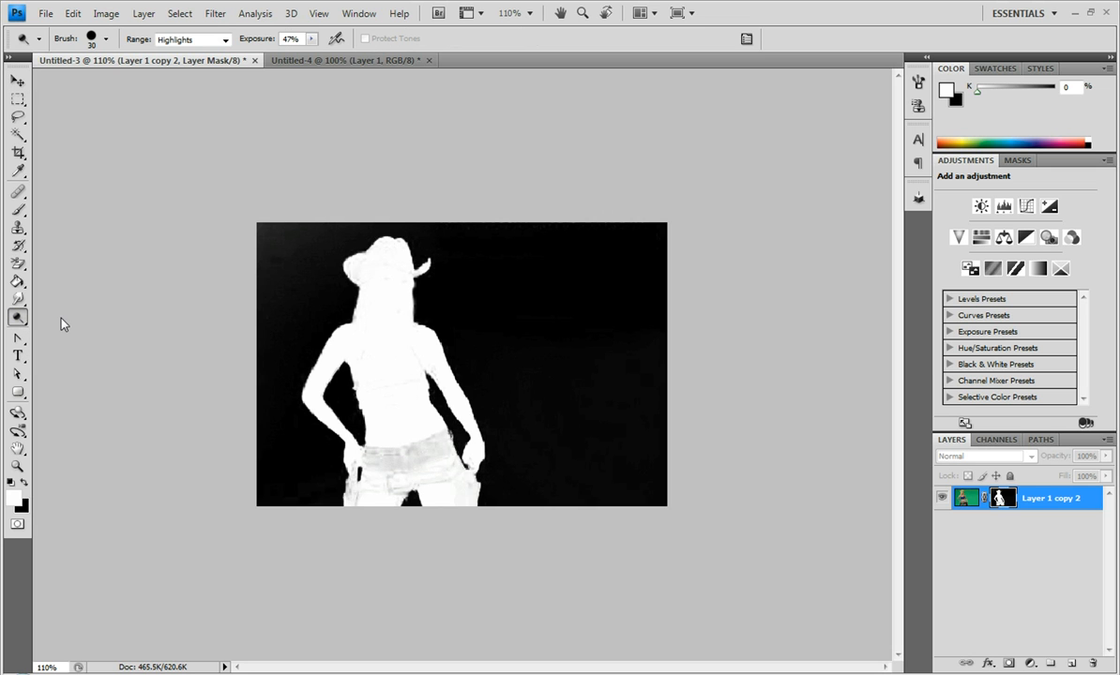
{"action": "mouse_move", "coordinate": [357, 352]}
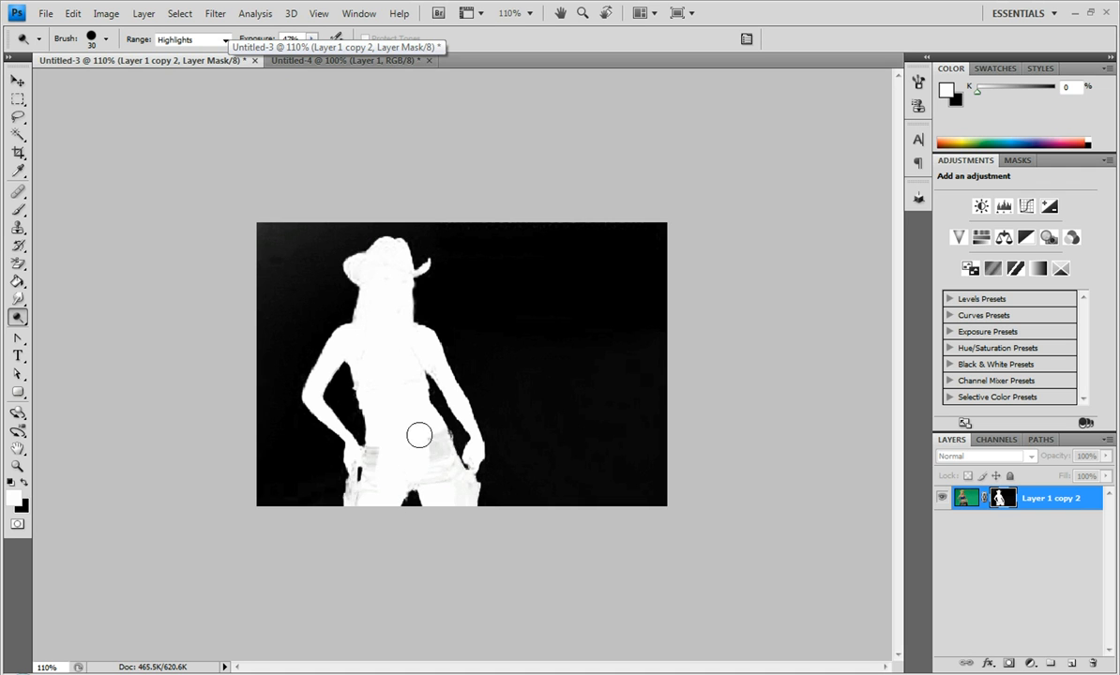
{"action": "left_click_drag", "start_coordinate": [419, 434], "coordinate": [389, 407]}
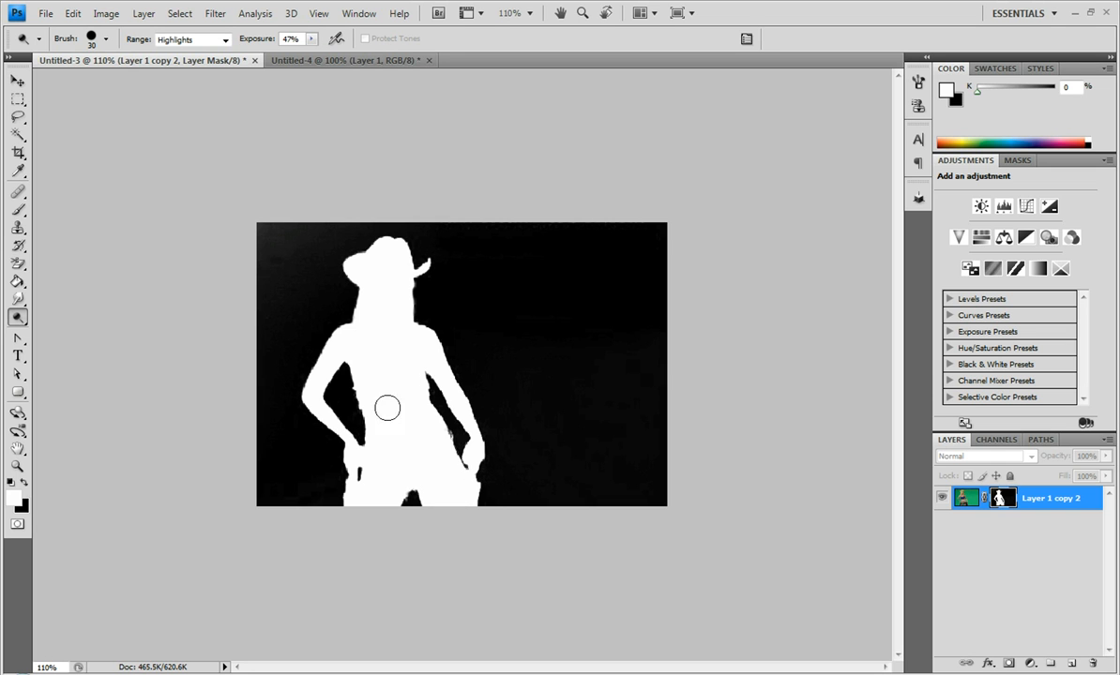
{"action": "mouse_move", "coordinate": [396, 377]}
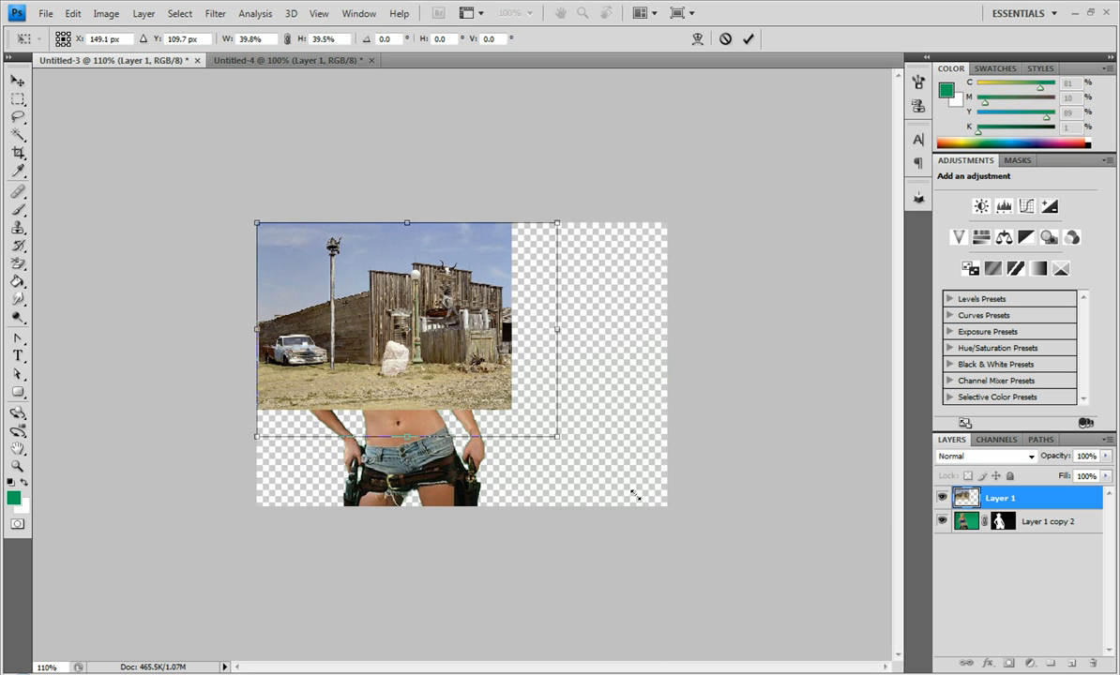
- Scale the pasted wild-west town photo to fill the canvas
{"action": "left_click_drag", "start_coordinate": [557, 436], "coordinate": [666, 526]}
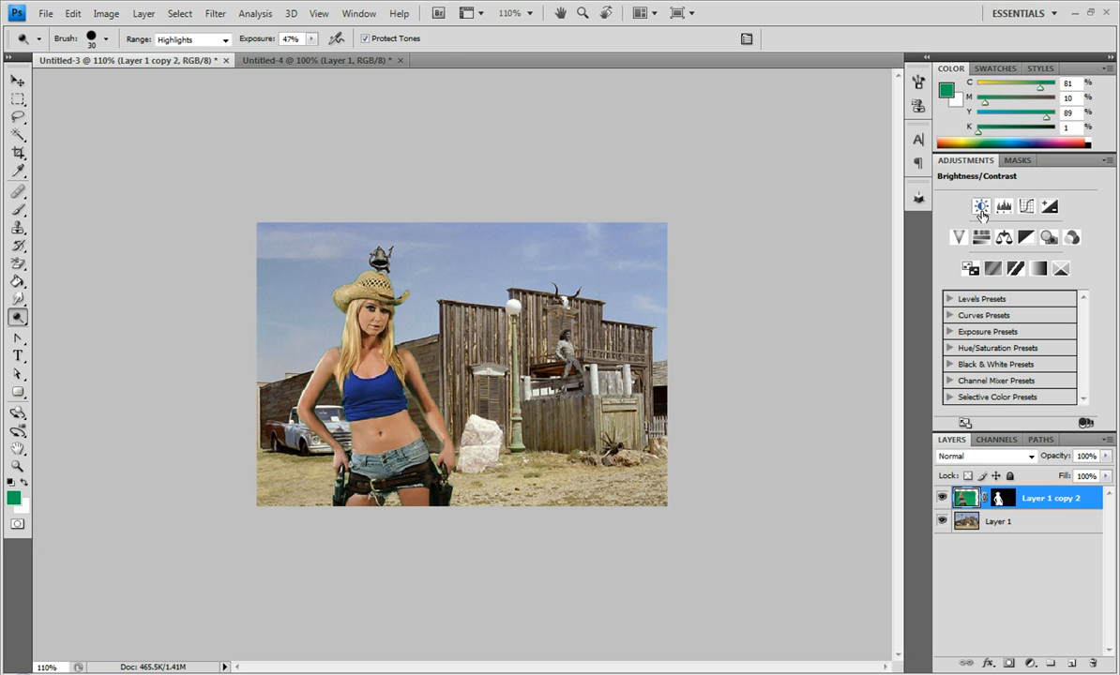
- Add a Brightness/Contrast adjustment layer on top and set contrast to 39
{"action": "left_click", "coordinate": [980, 206]}
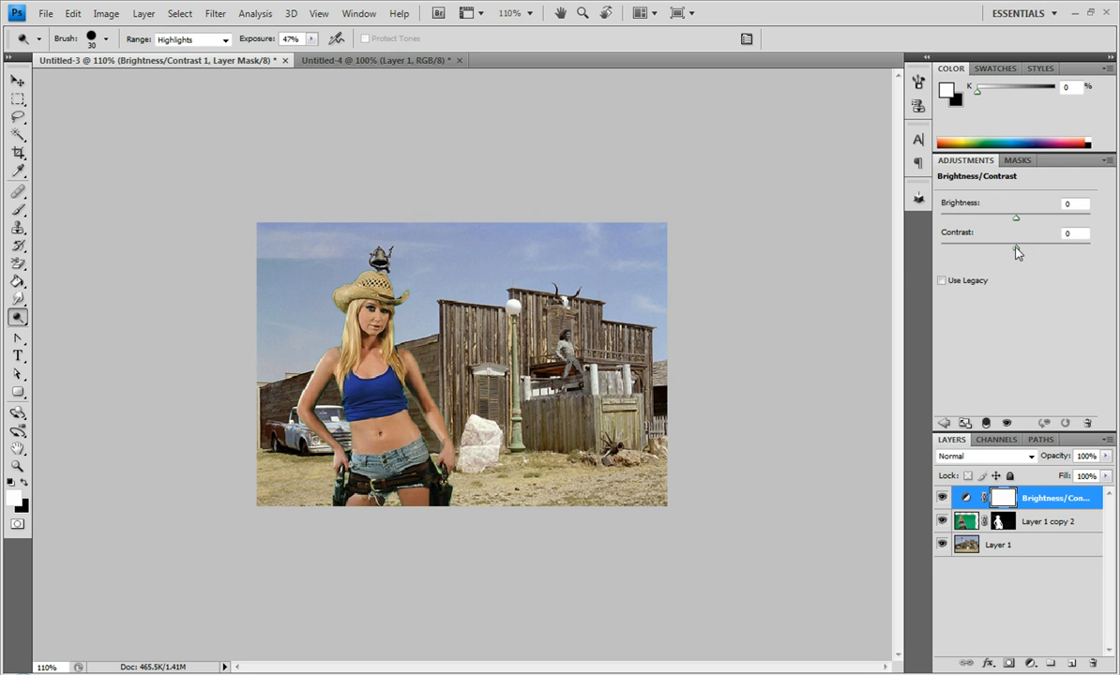
{"action": "left_click_drag", "start_coordinate": [1017, 247], "coordinate": [1045, 248]}
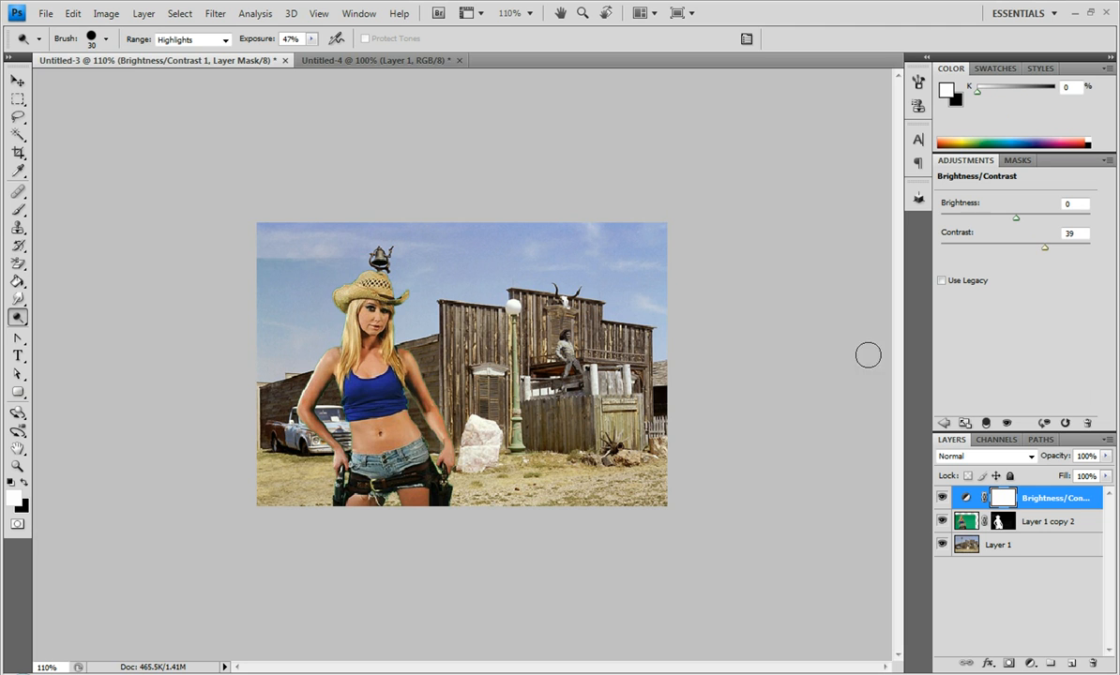